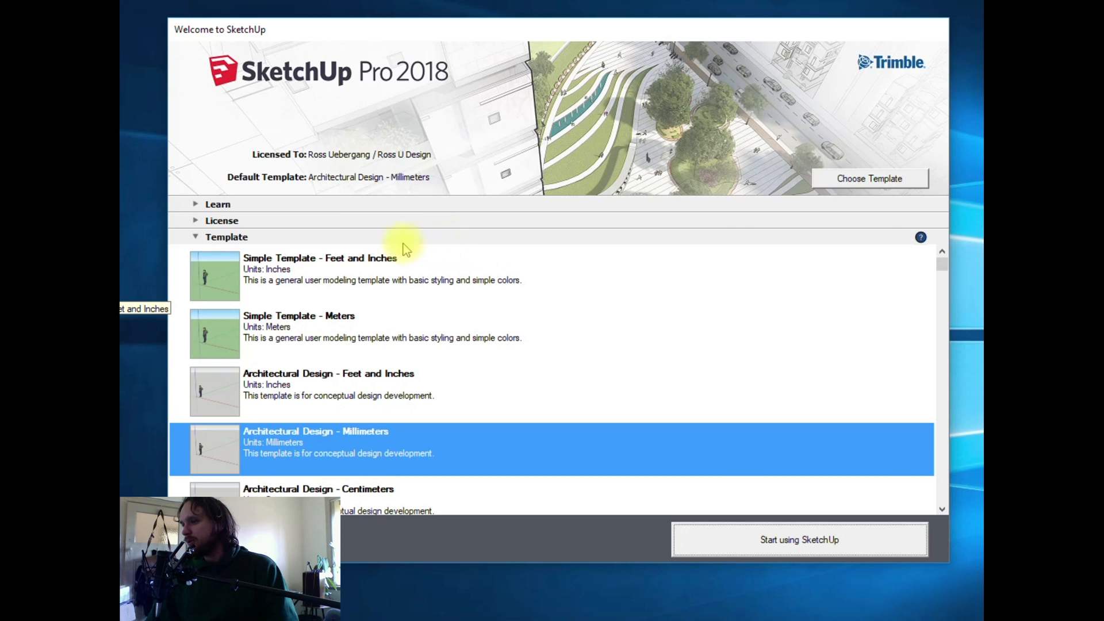
pyautogui.moveTo(518, 390)
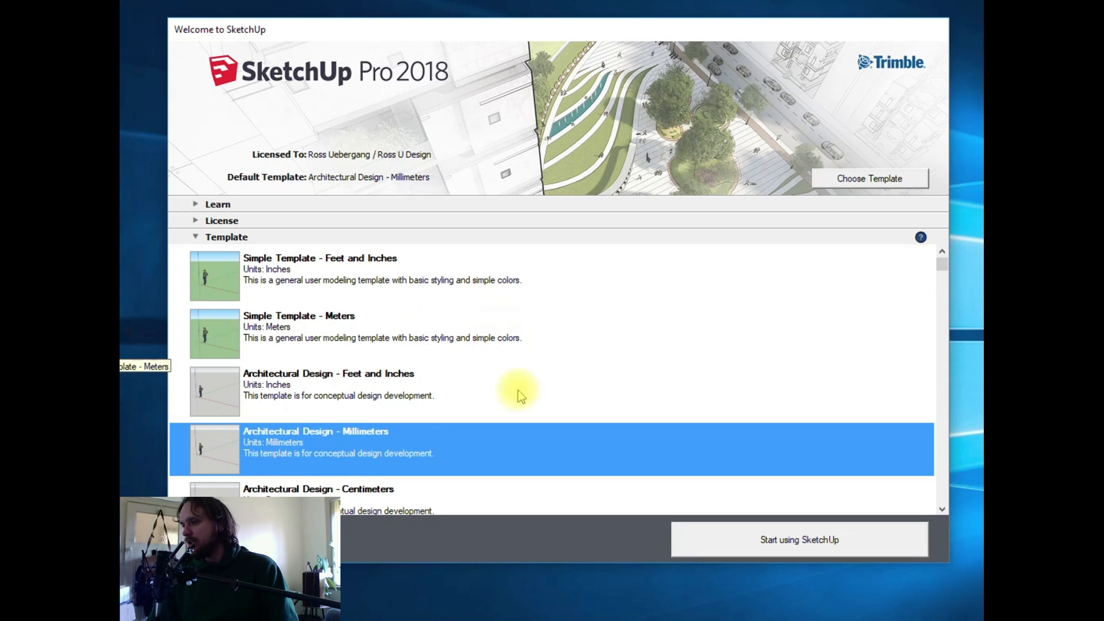
pyautogui.moveTo(342, 437)
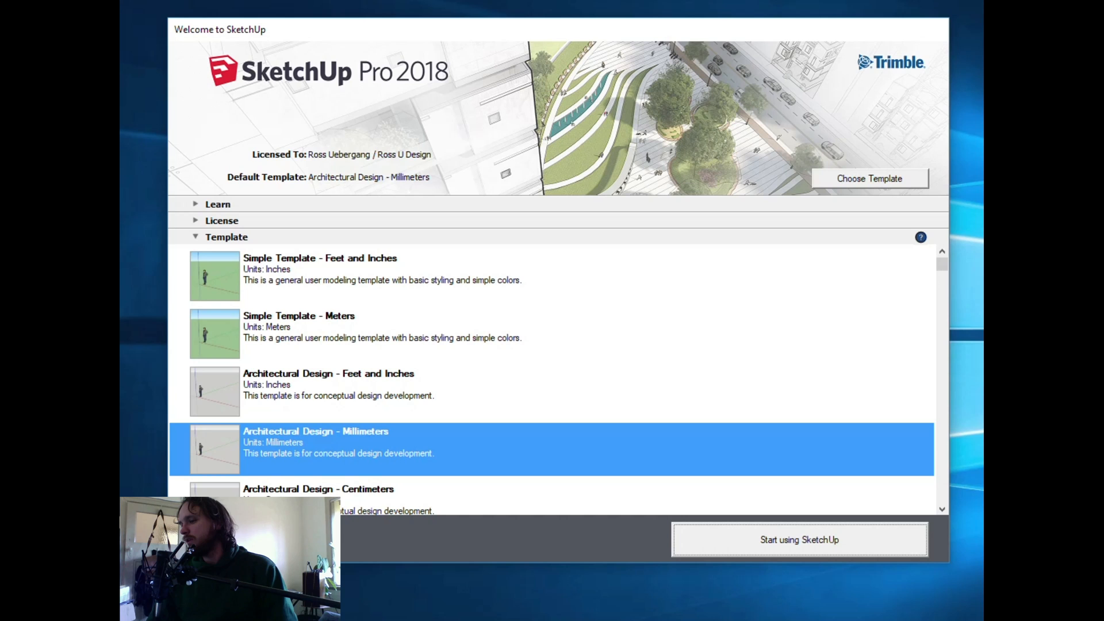
# Expand the Learn section on the welcome screen, collapsing the Template list
pyautogui.click(217, 205)
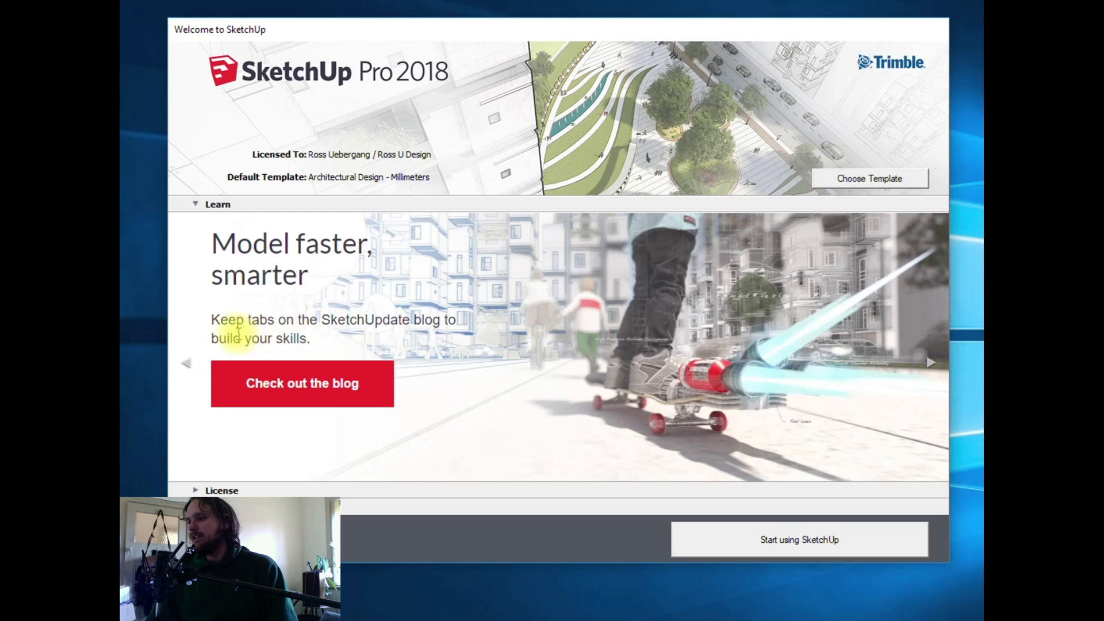
pyautogui.moveTo(429, 432)
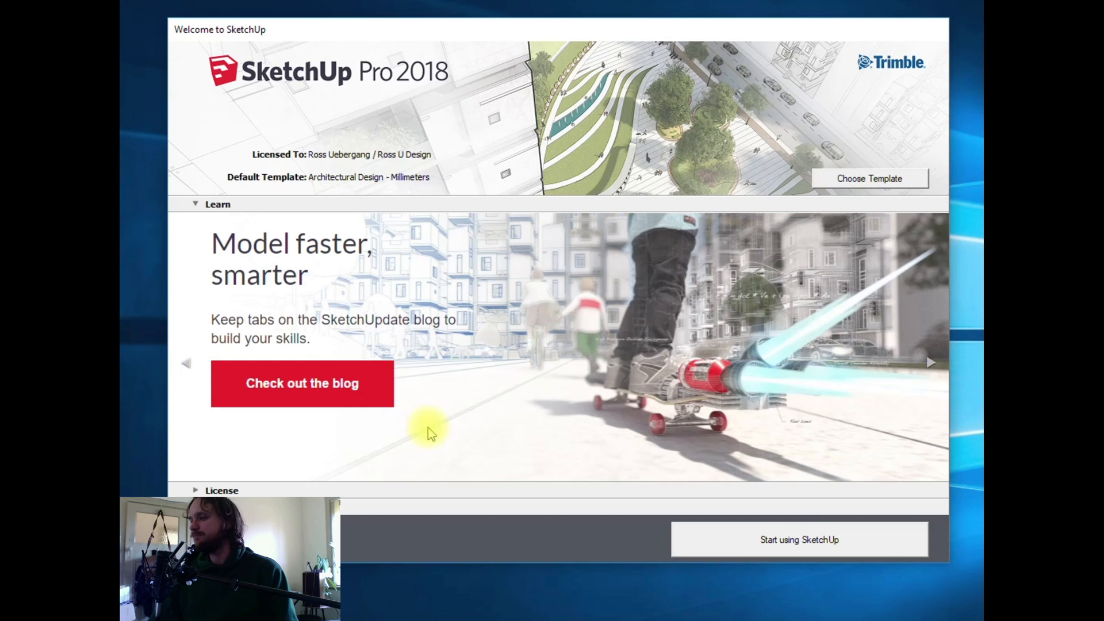
pyautogui.click(798, 539)
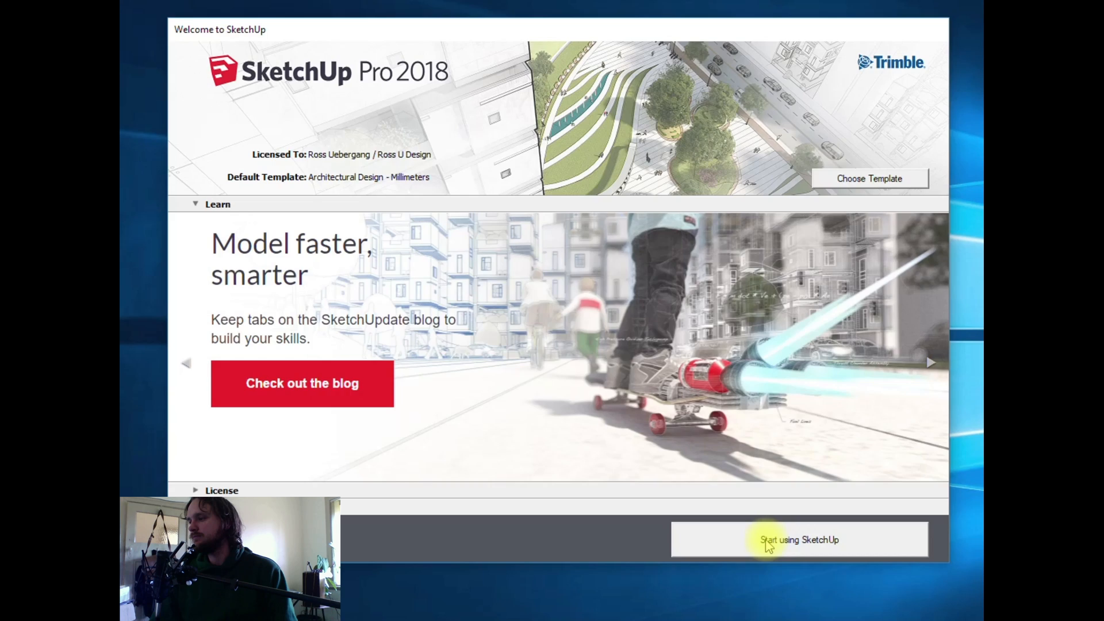
# Start a new untitled model from the Architectural Design - Millimeters template
pyautogui.click(798, 540)
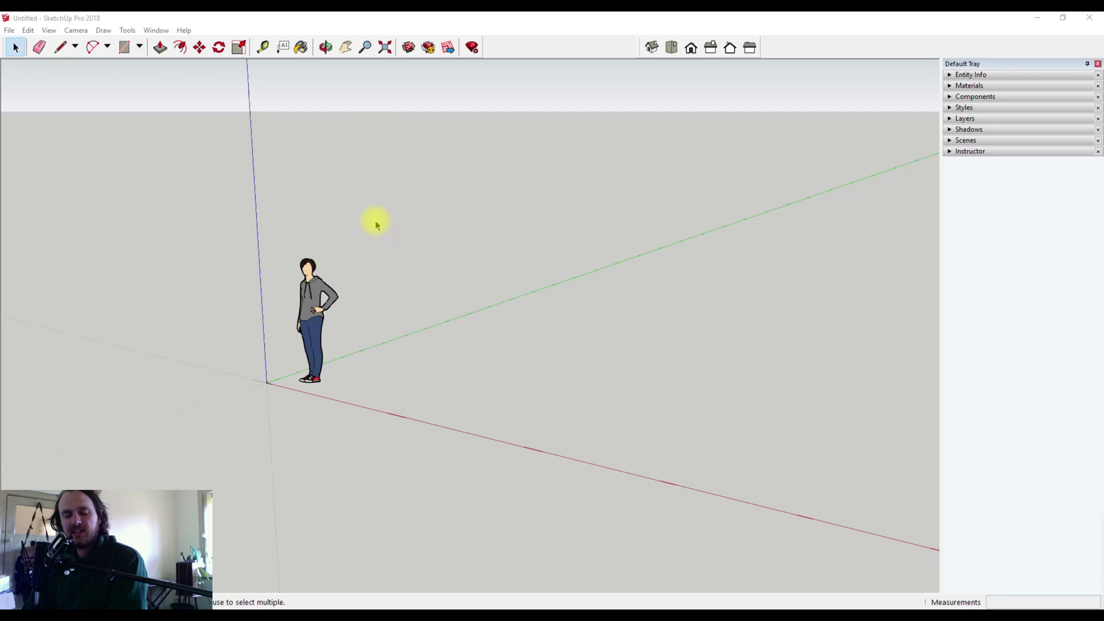
pyautogui.moveTo(531, 229)
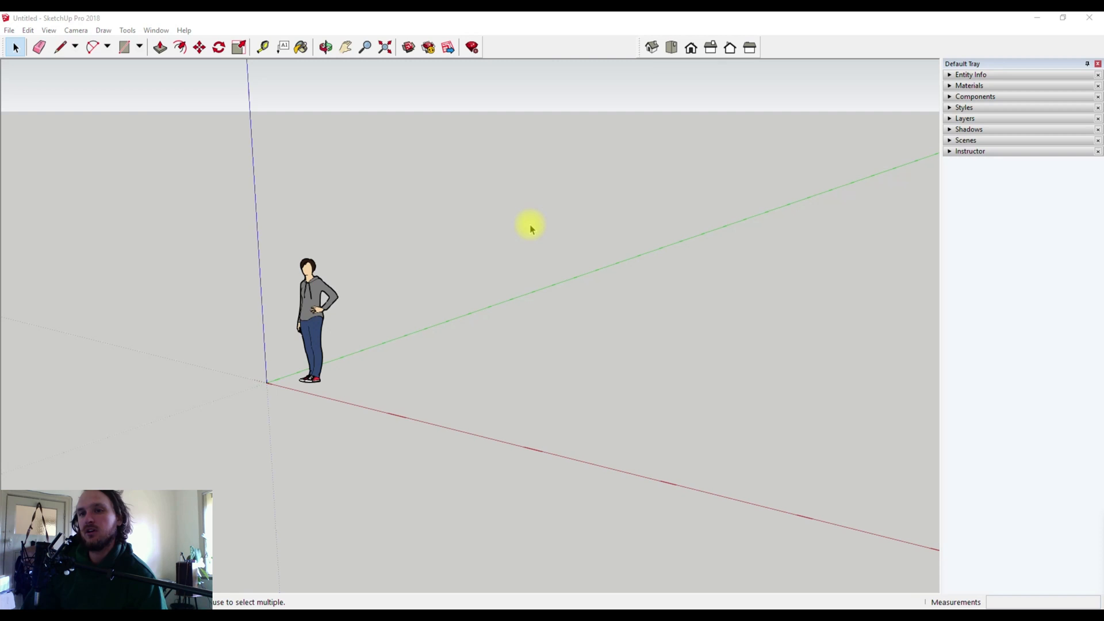
pyautogui.click(155, 30)
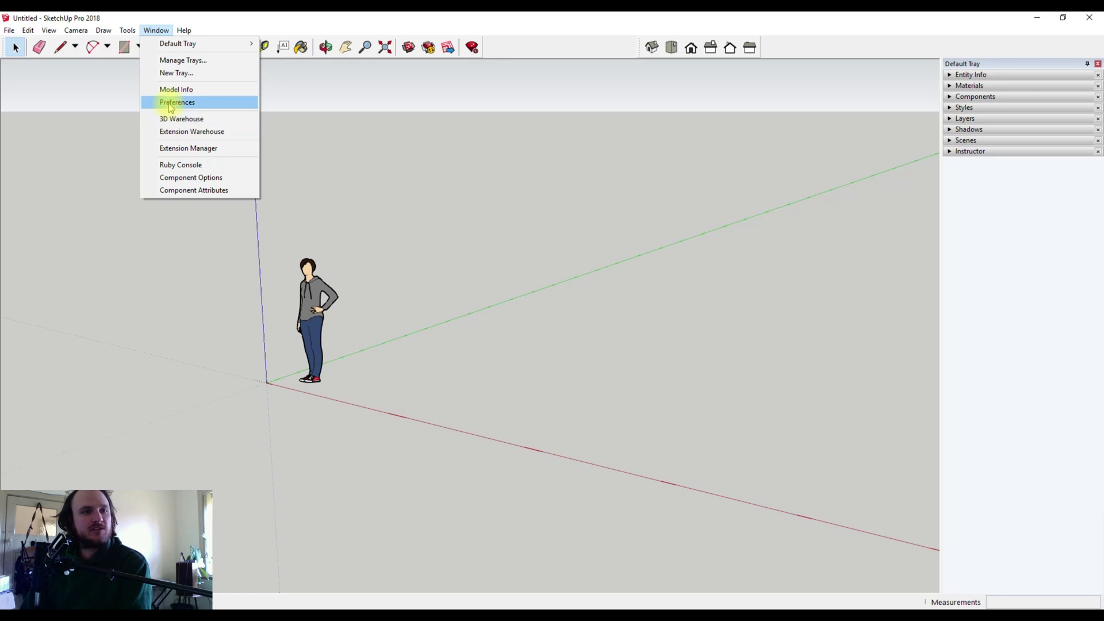
# In Preferences > Workspace, turn off Use large tool buttons so the palette shows small buttons
pyautogui.click(177, 102)
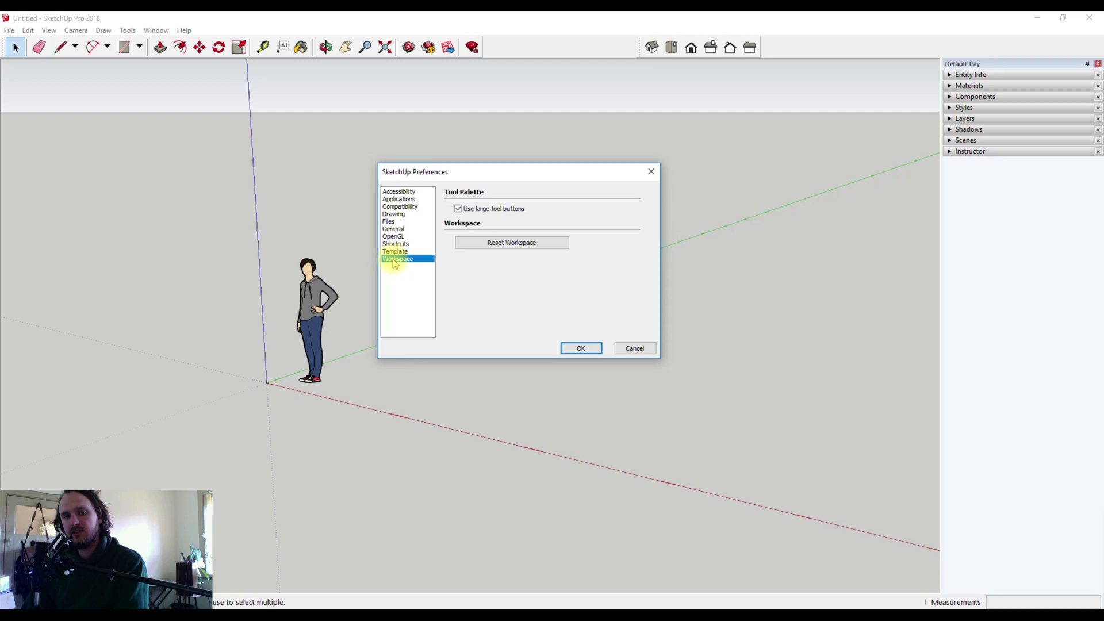
pyautogui.click(458, 208)
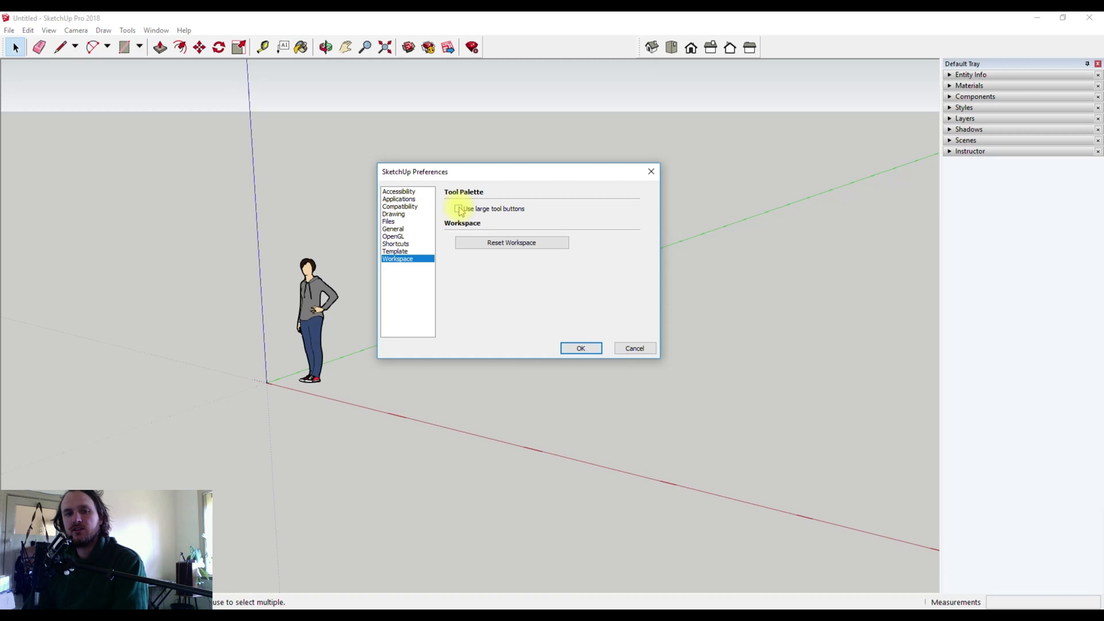
pyautogui.click(580, 348)
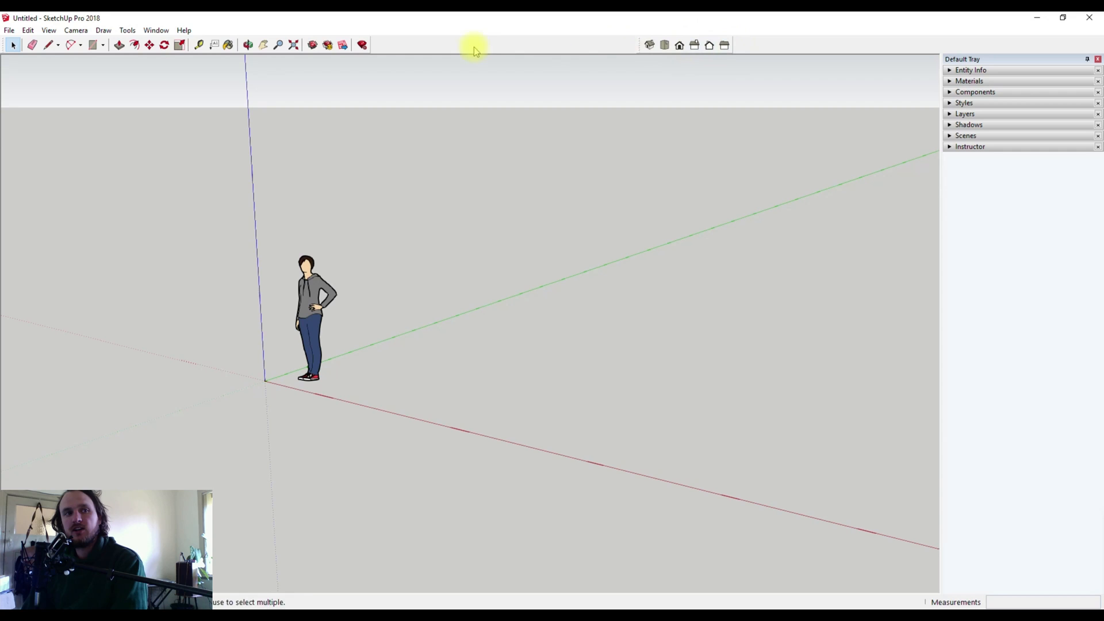
pyautogui.moveTo(651, 93)
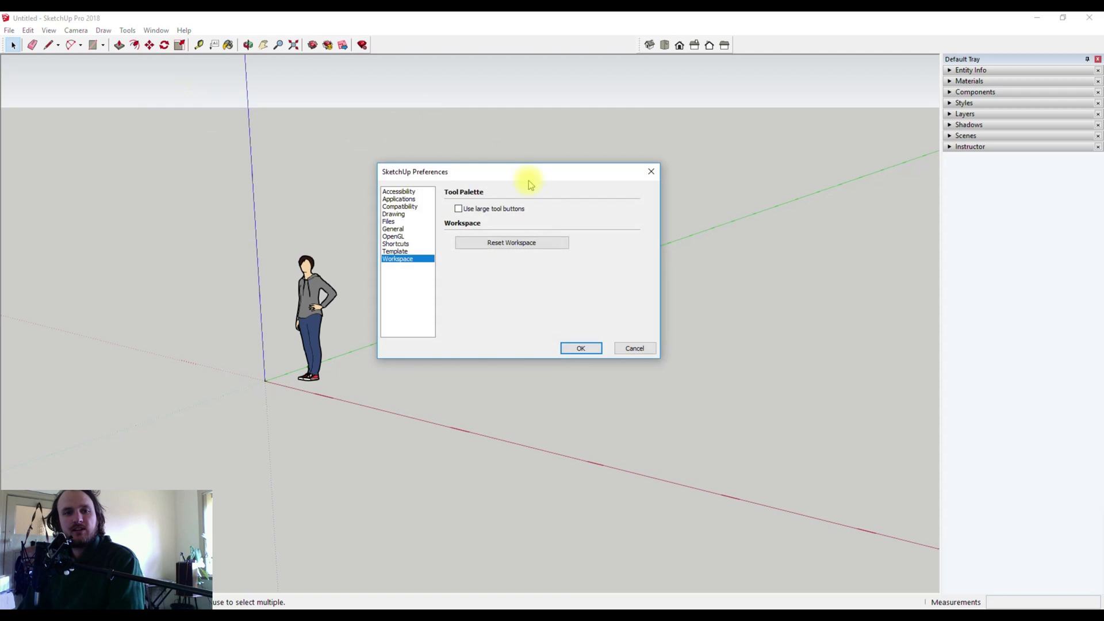
# Keep Architectural Design - Millimeters as the default template and review the Shortcuts page
pyautogui.click(394, 251)
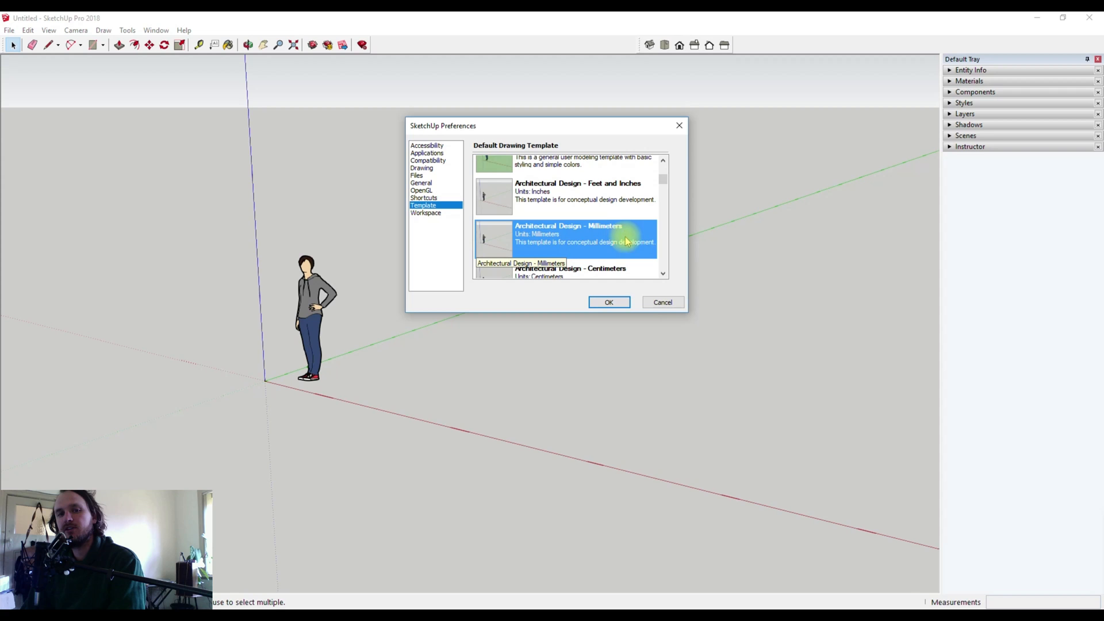
pyautogui.scroll(-3)
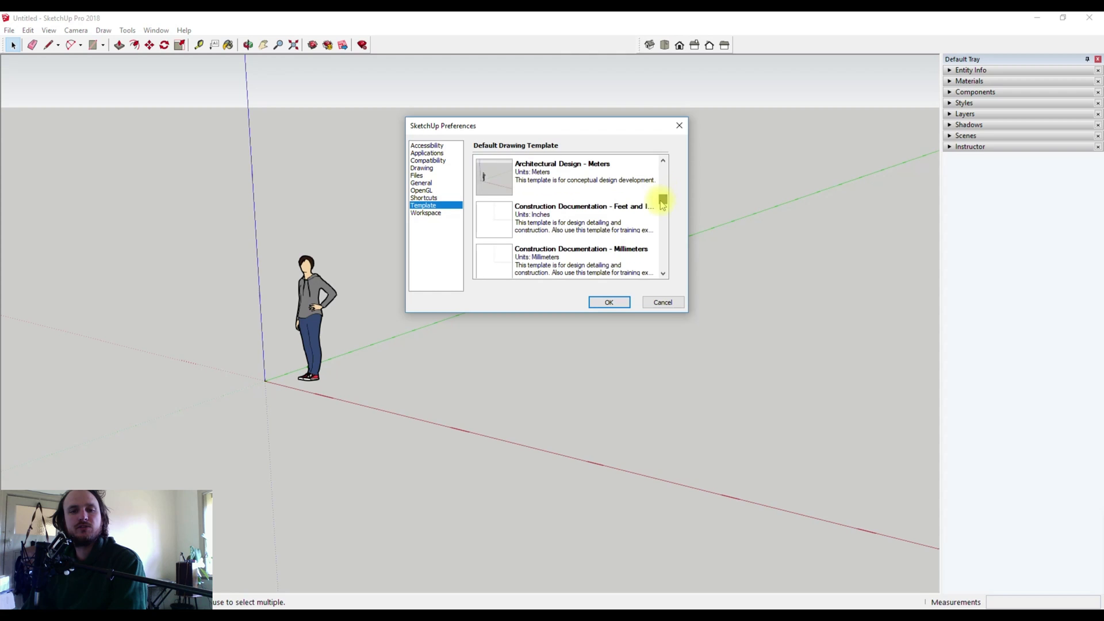
pyautogui.click(423, 196)
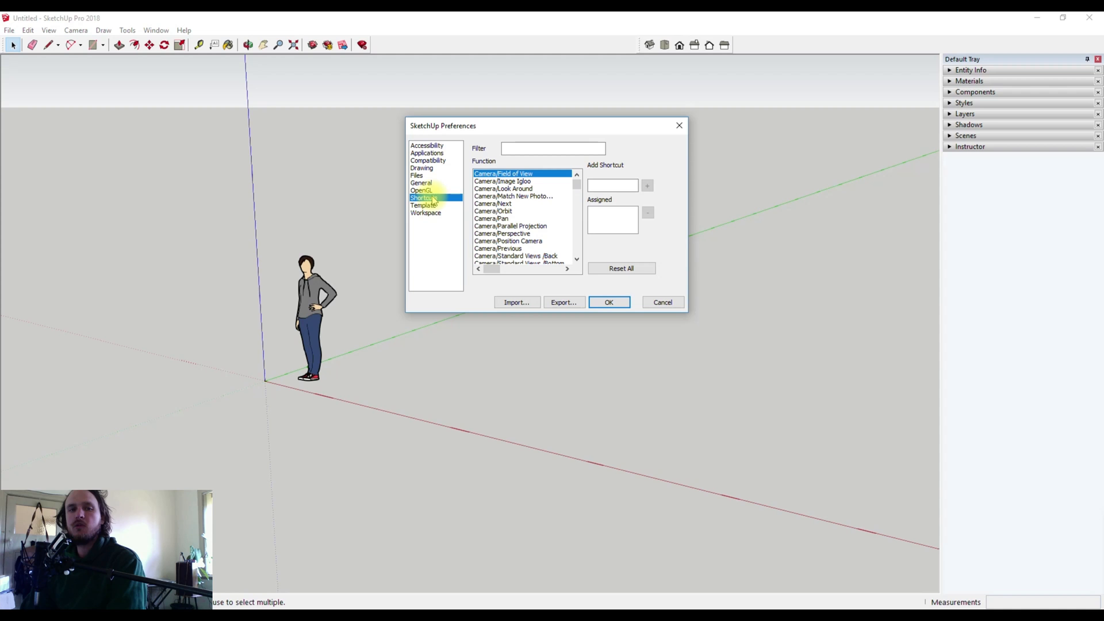
pyautogui.click(607, 303)
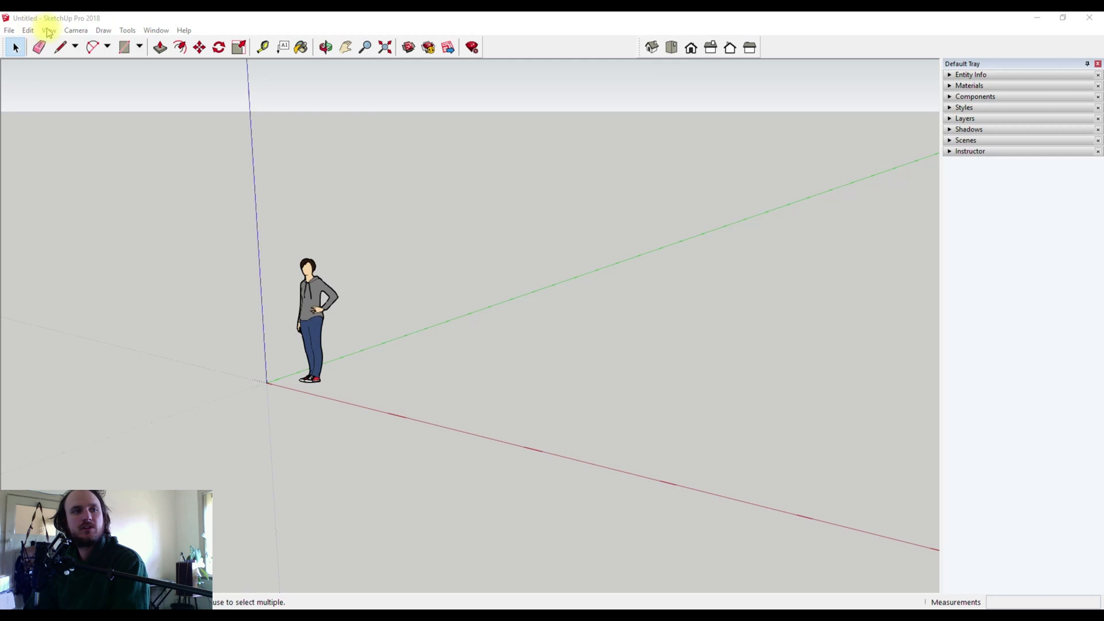
# Turn on the Large Tool Set via View > Toolbars and dock it along the left edge
pyautogui.click(48, 30)
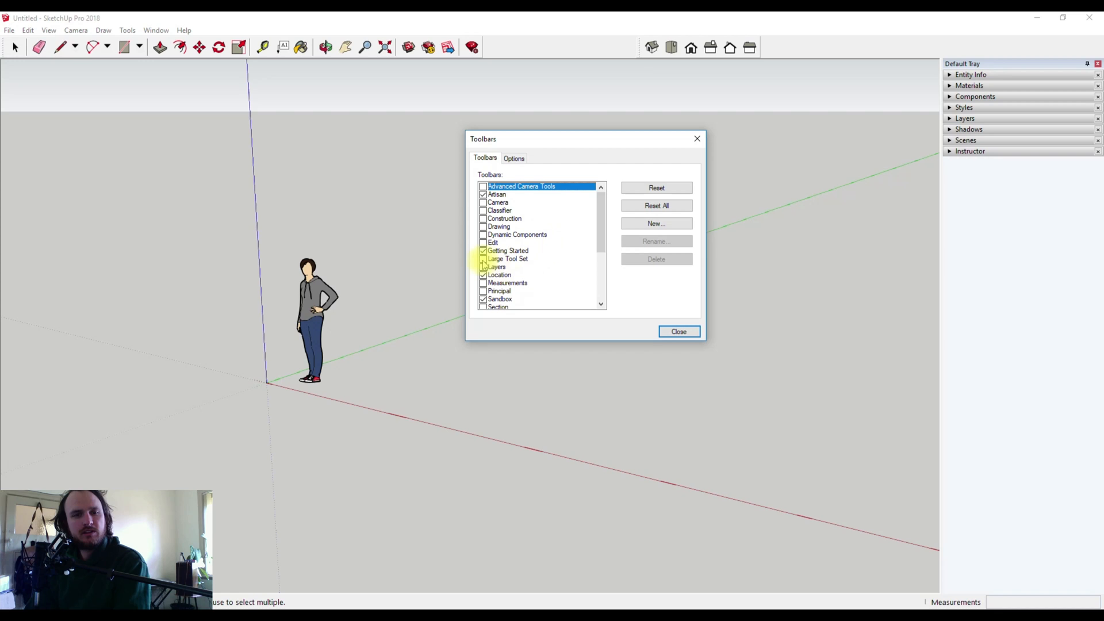
pyautogui.click(483, 258)
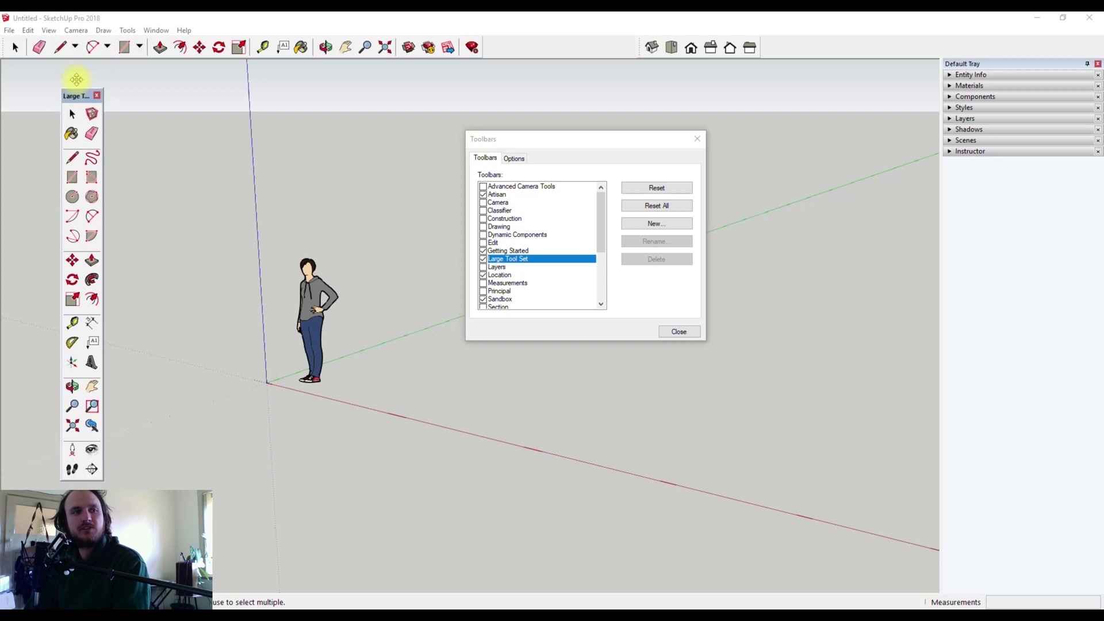
pyautogui.click(677, 331)
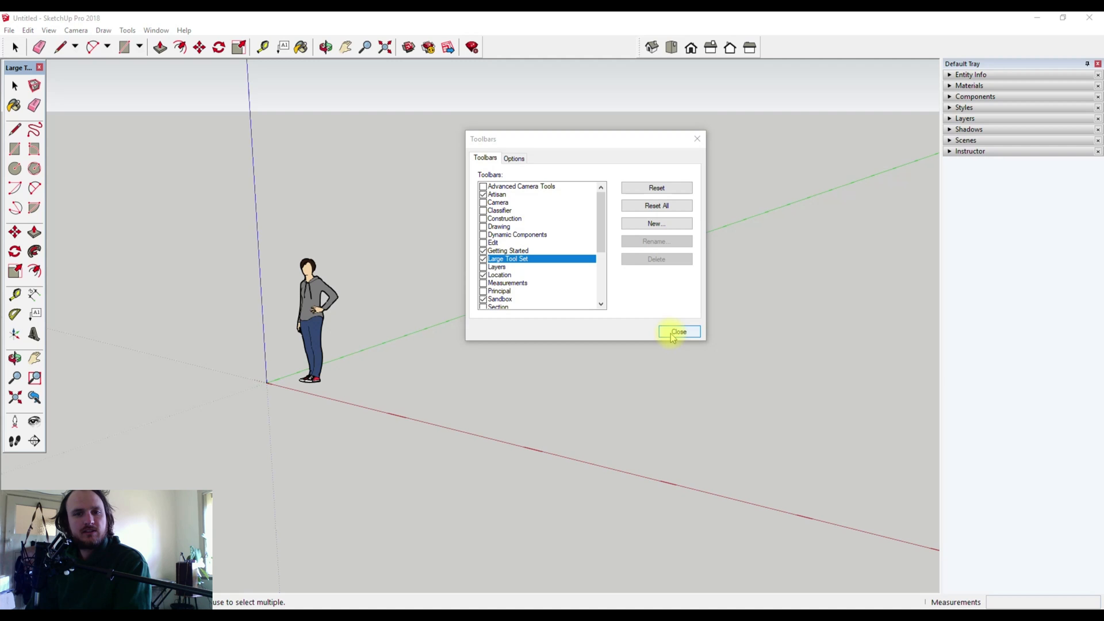
pyautogui.click(679, 331)
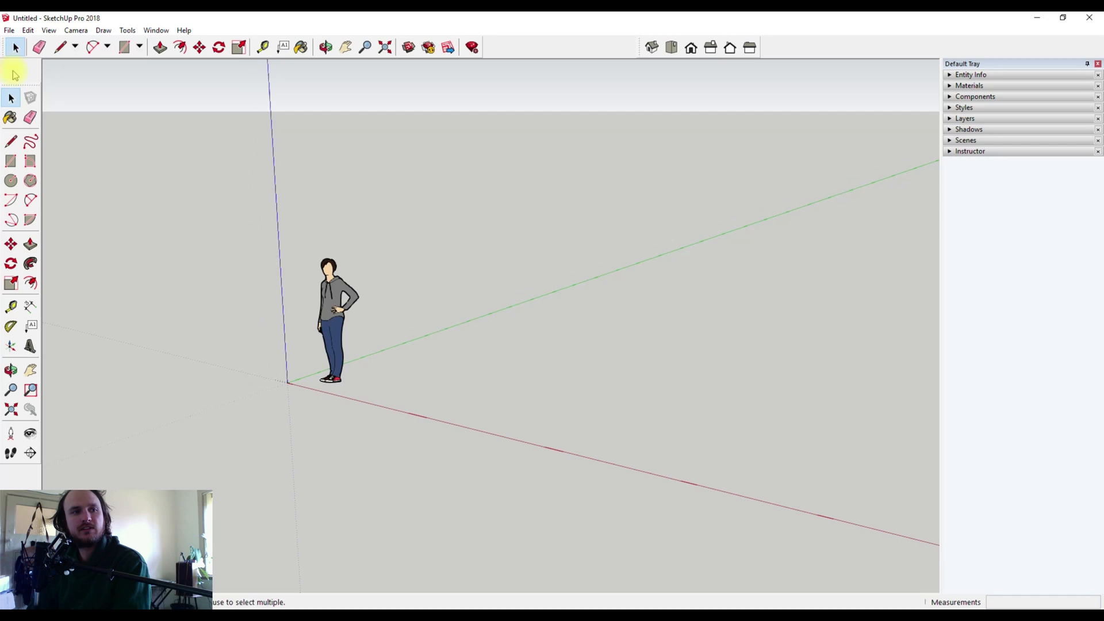
pyautogui.moveTo(13, 485)
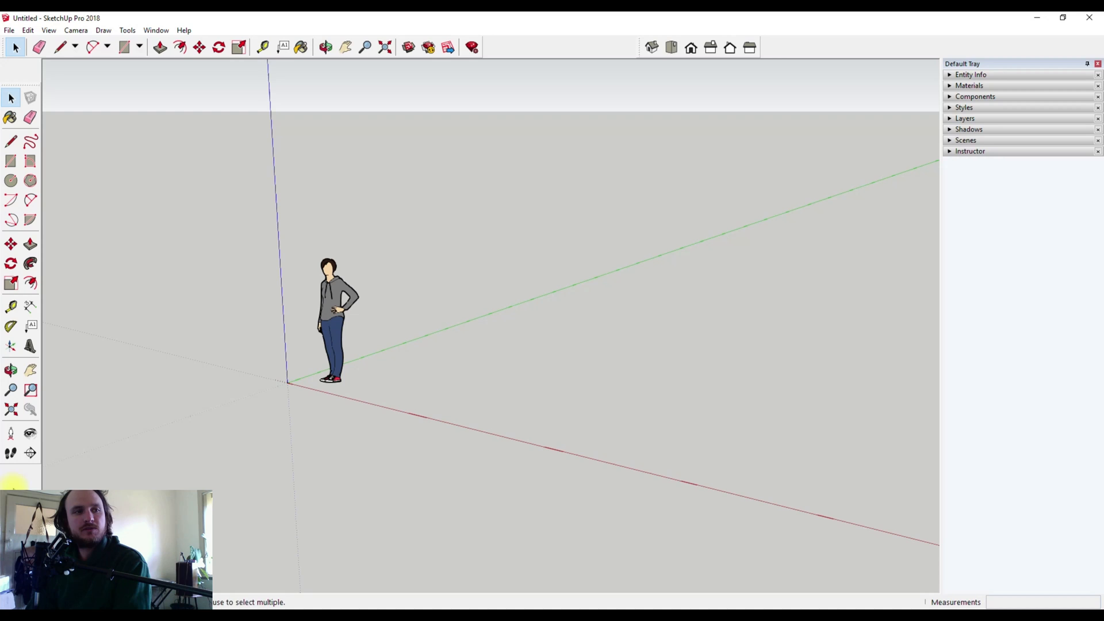